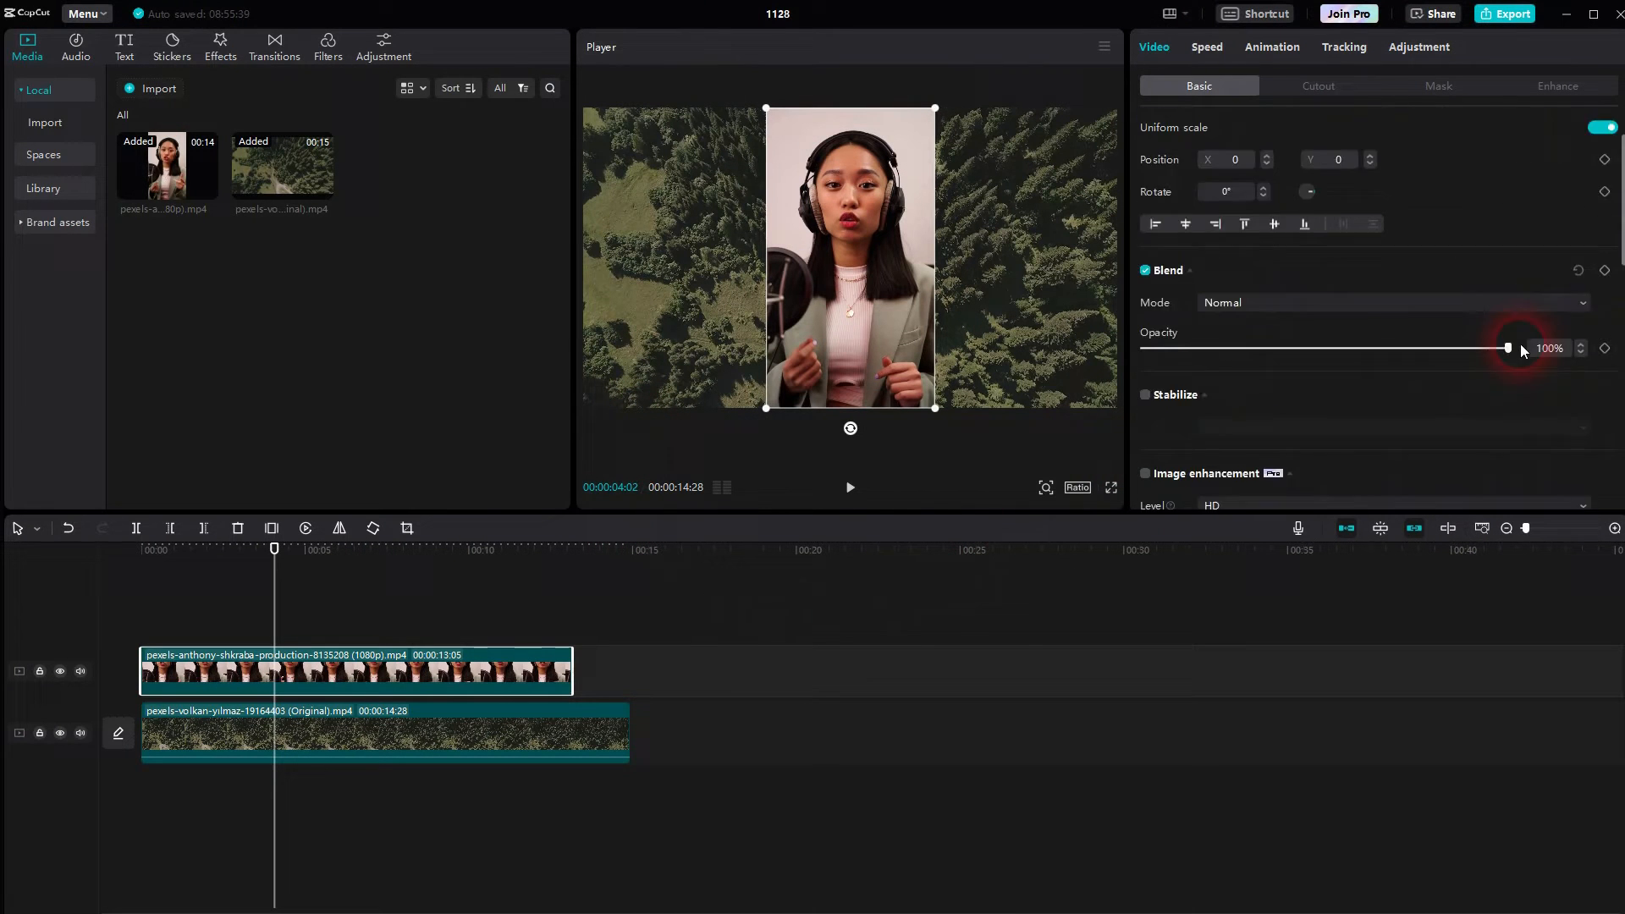
Step: Open the workspace layout dropdown showing Default layout, Media first and Player first
{"action": "left_click", "coordinate": [1168, 13]}
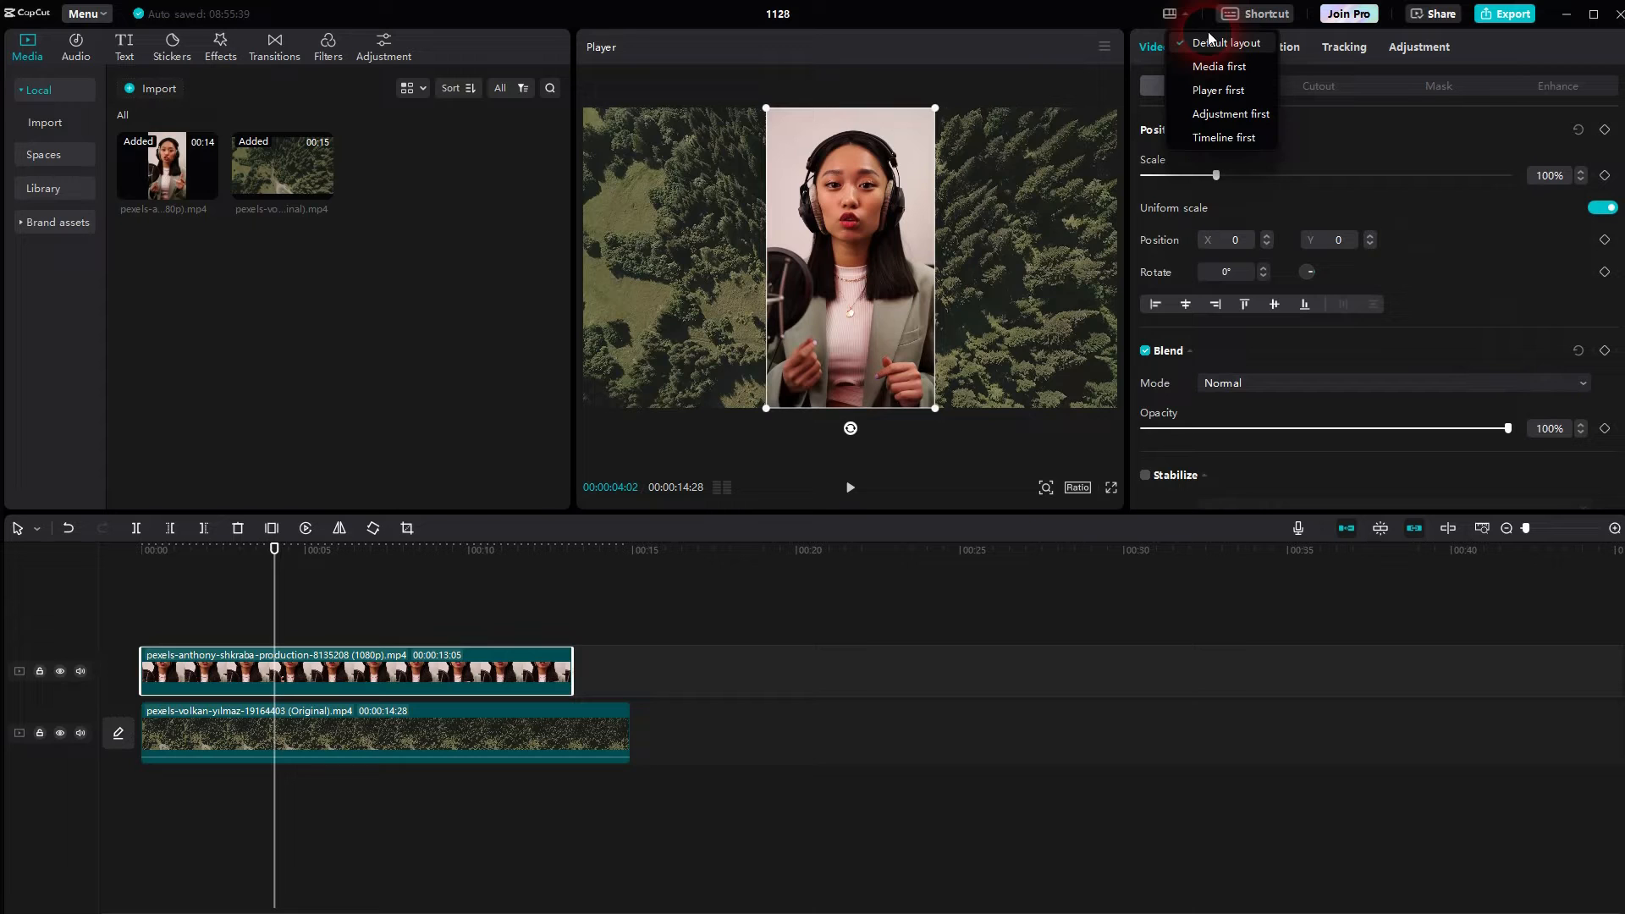
Step: Dismiss the layout list and scroll down through the Video settings panel
{"action": "left_click", "coordinate": [1224, 42]}
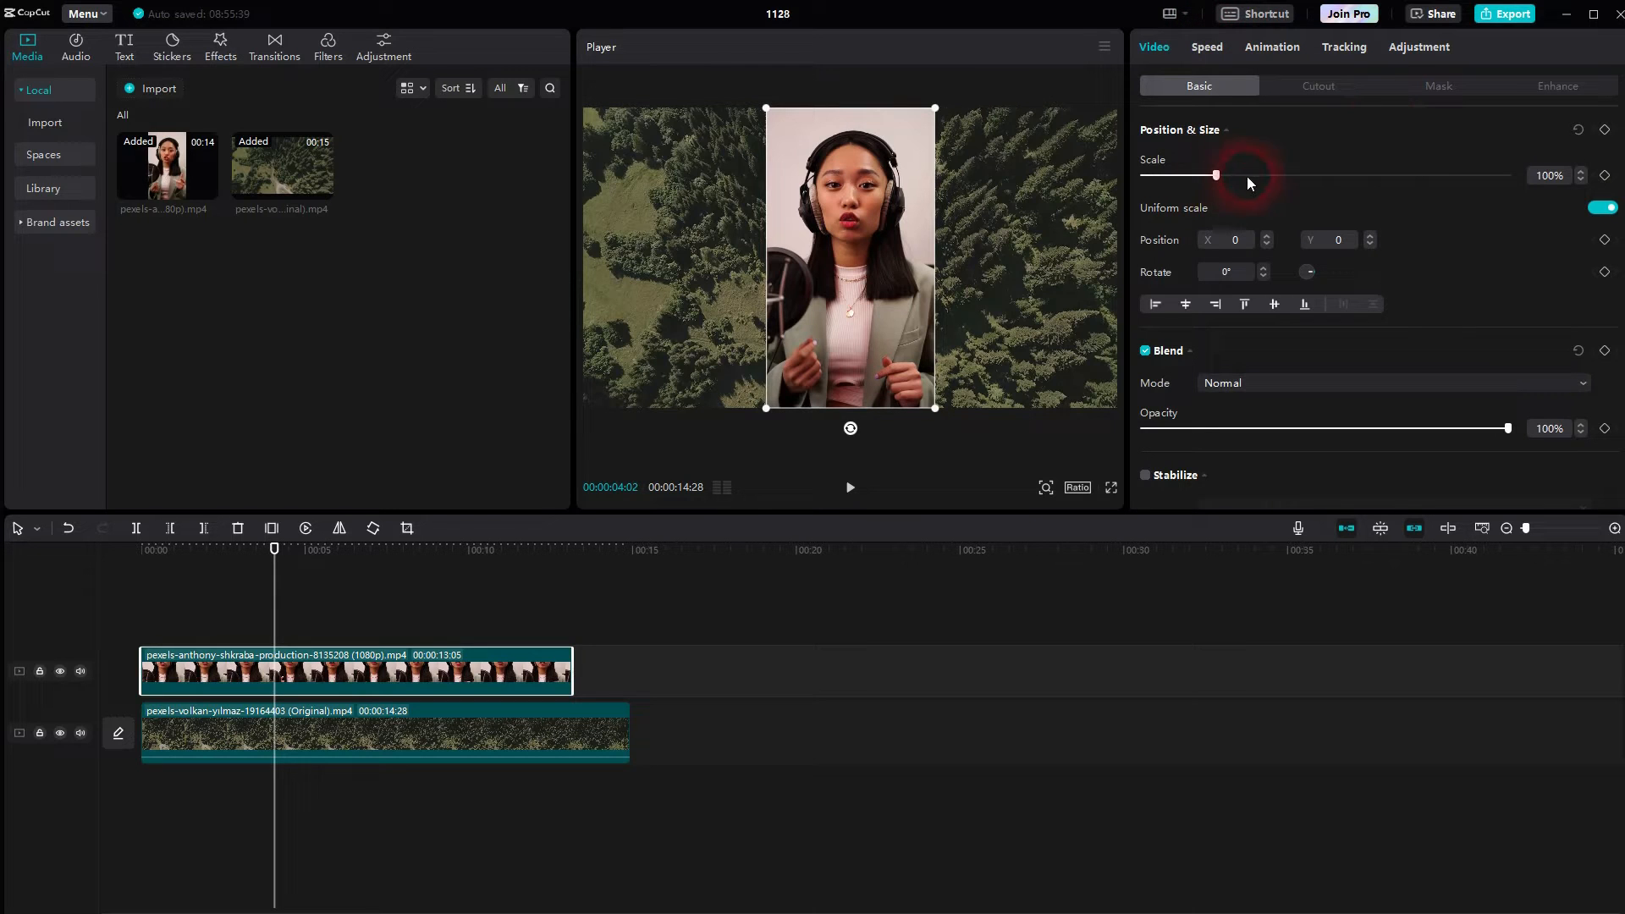
{"action": "scroll", "scroll_direction": "down", "scroll_amount": 3}
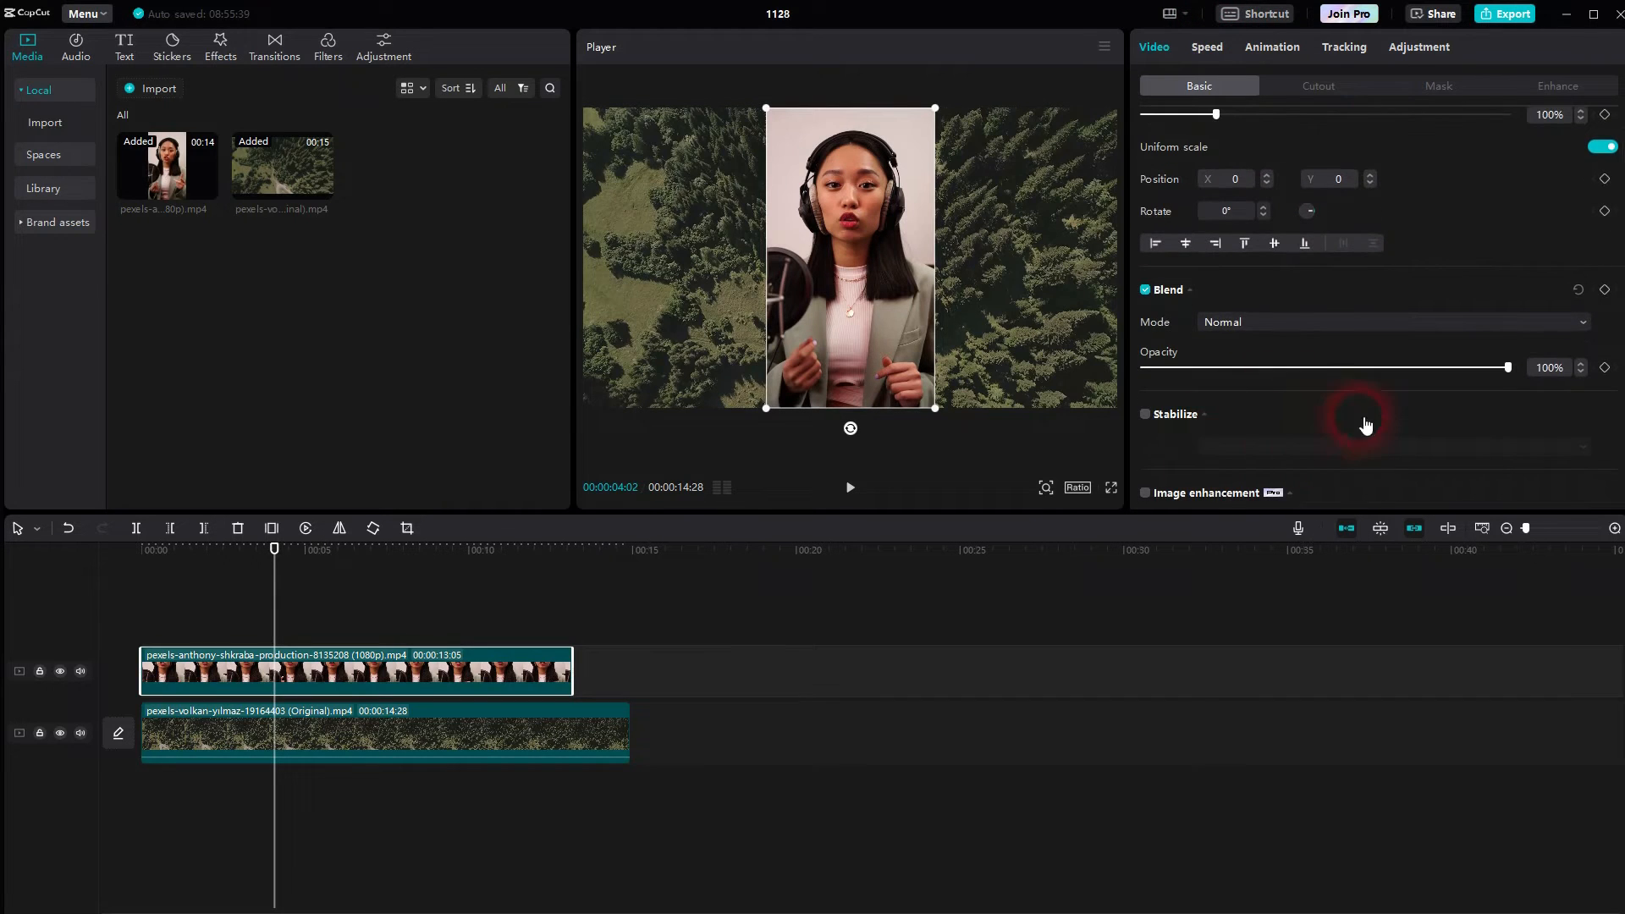
{"action": "scroll", "scroll_direction": "down", "scroll_amount": 3}
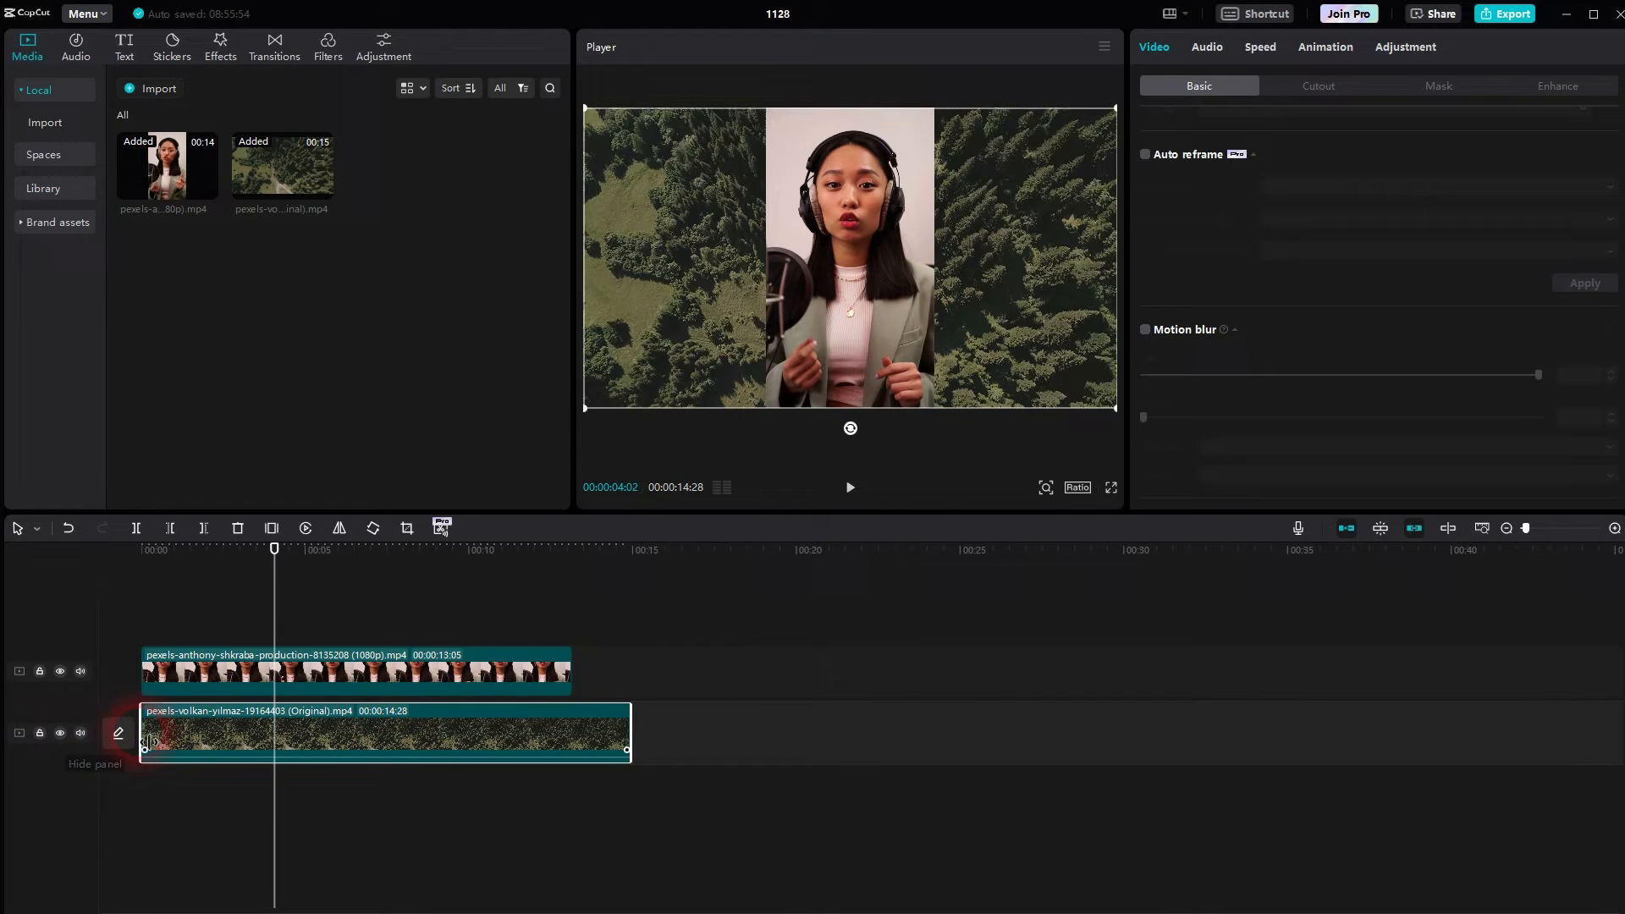
{"action": "left_click", "coordinate": [1145, 443]}
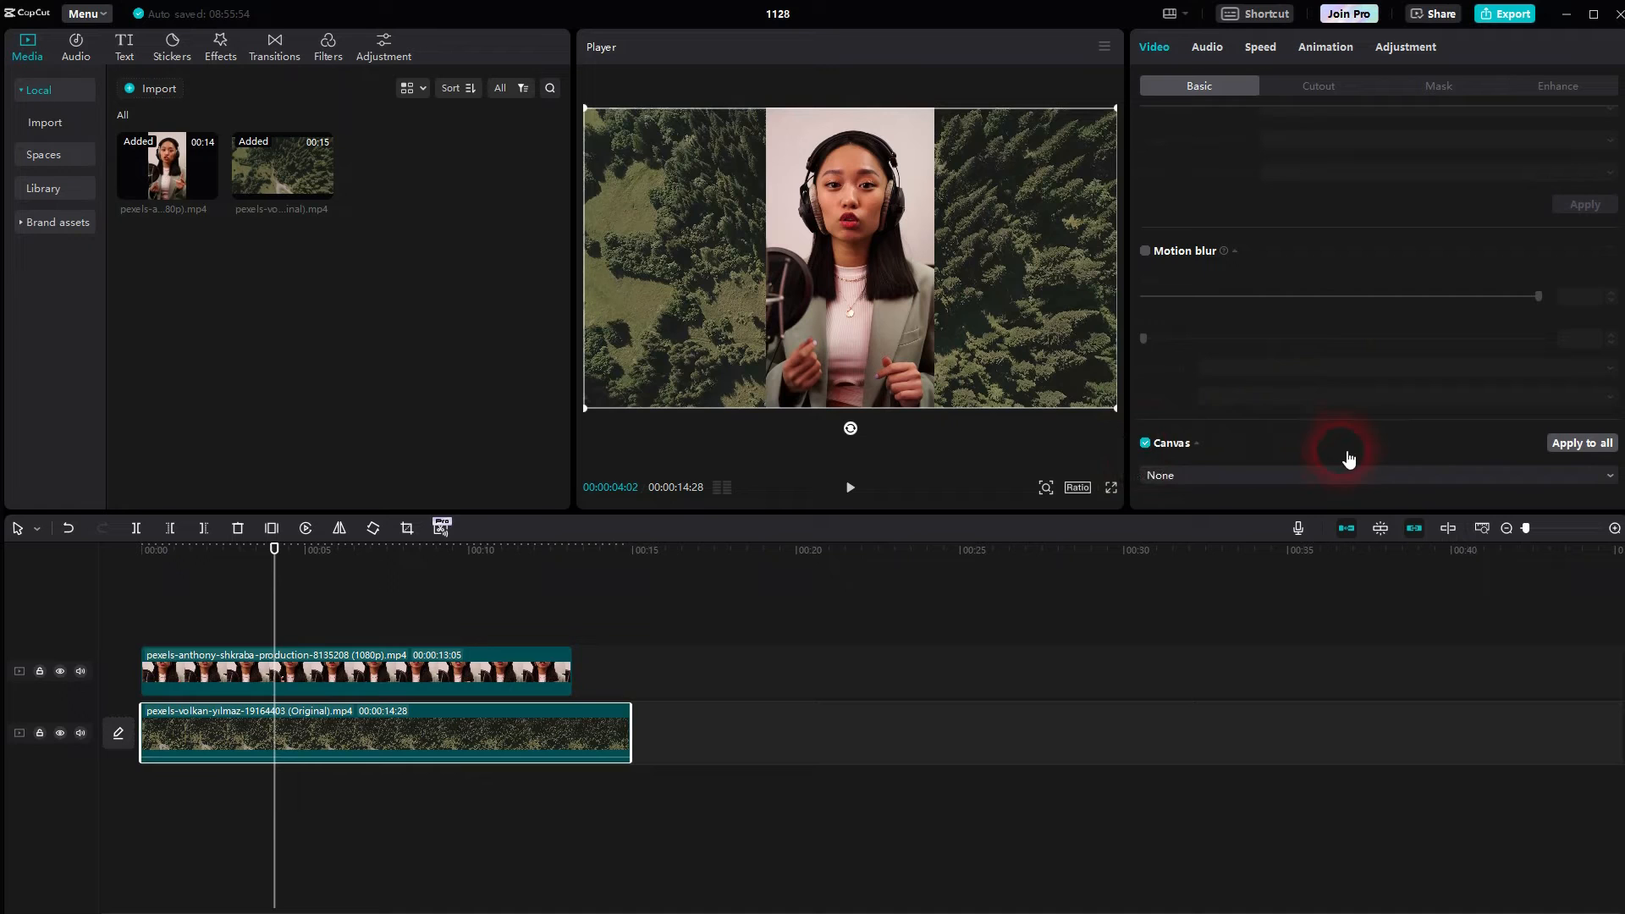
{"action": "left_click", "coordinate": [355, 670]}
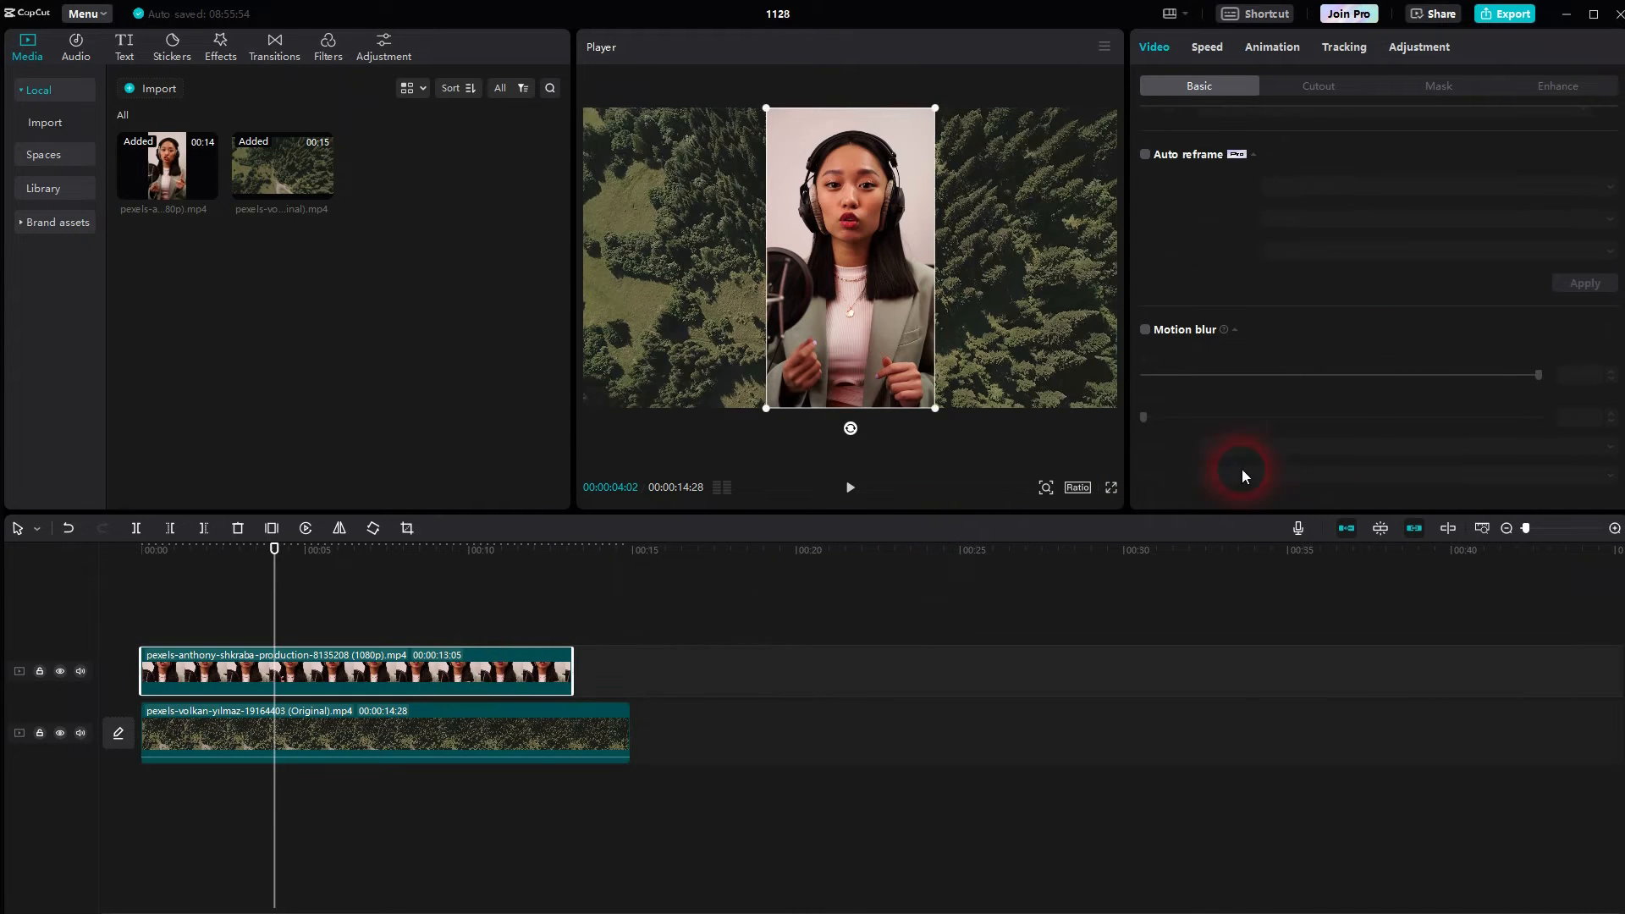
{"action": "left_click", "coordinate": [566, 729]}
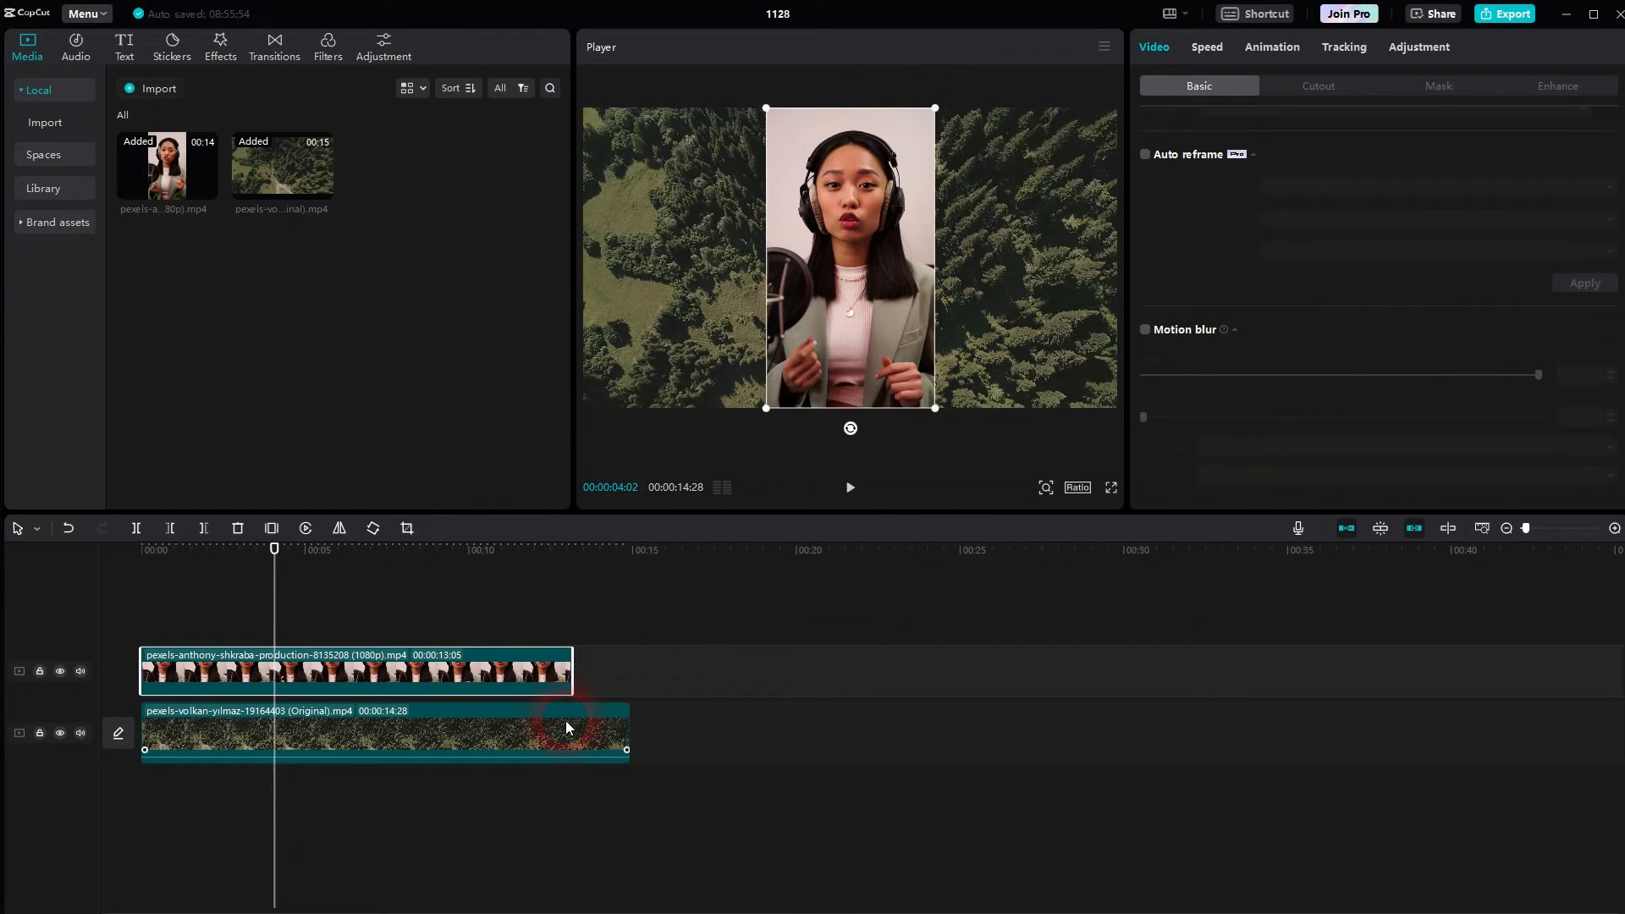
{"action": "left_click", "coordinate": [384, 731]}
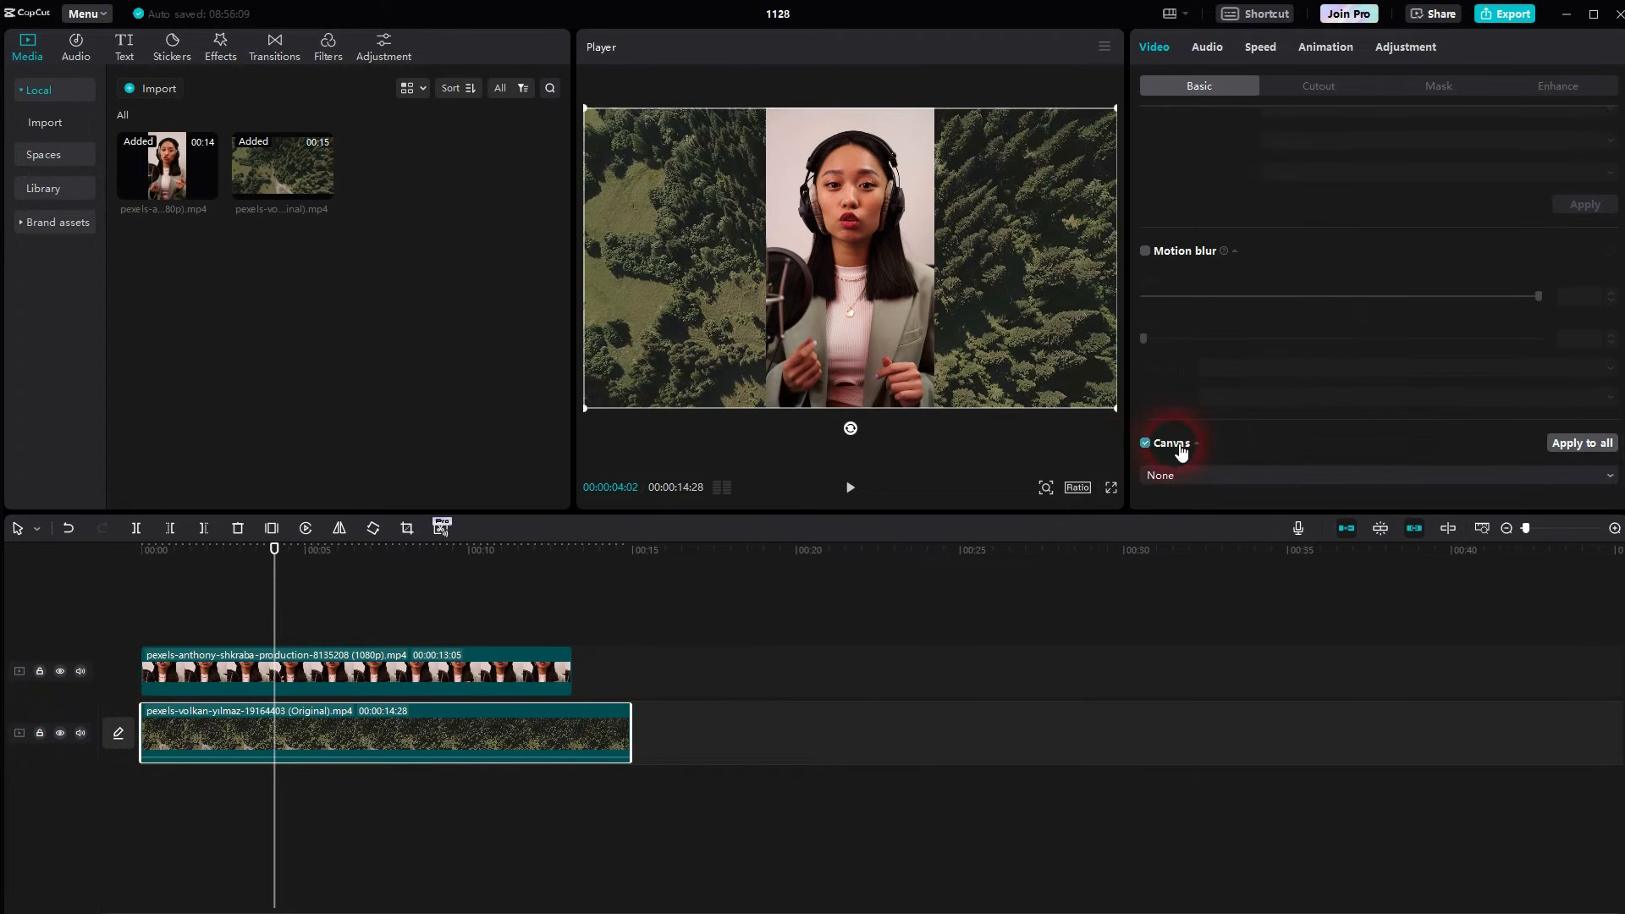
Step: Set the forest clip's Canvas background type to Color with the white swatch
{"action": "left_click", "coordinate": [1171, 475]}
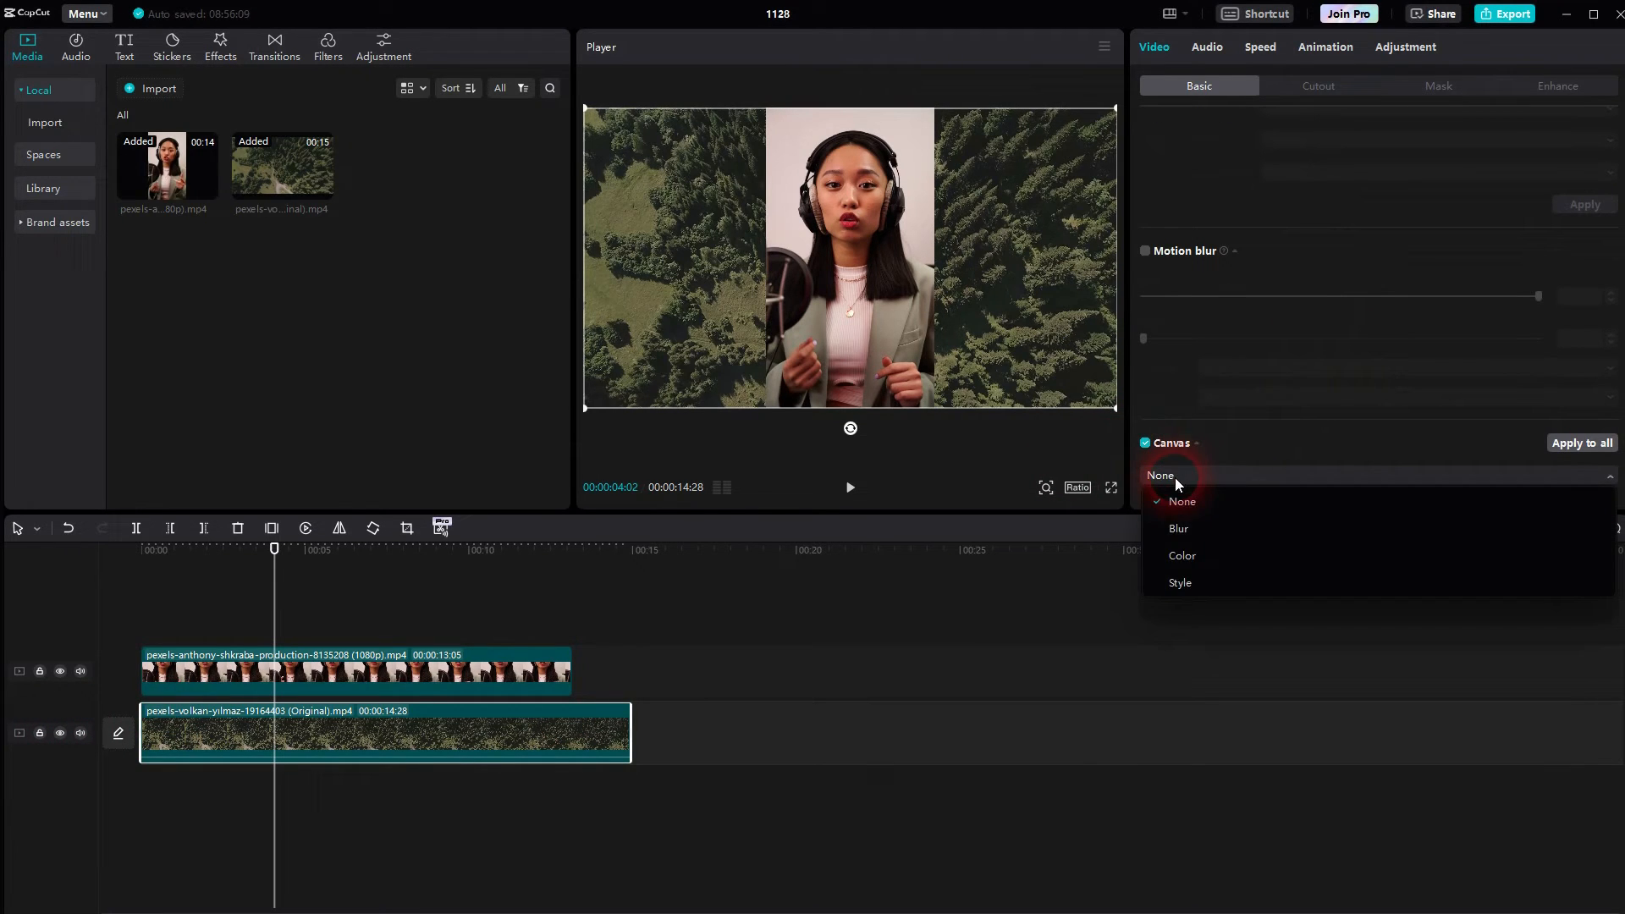
{"action": "left_click", "coordinate": [1180, 555]}
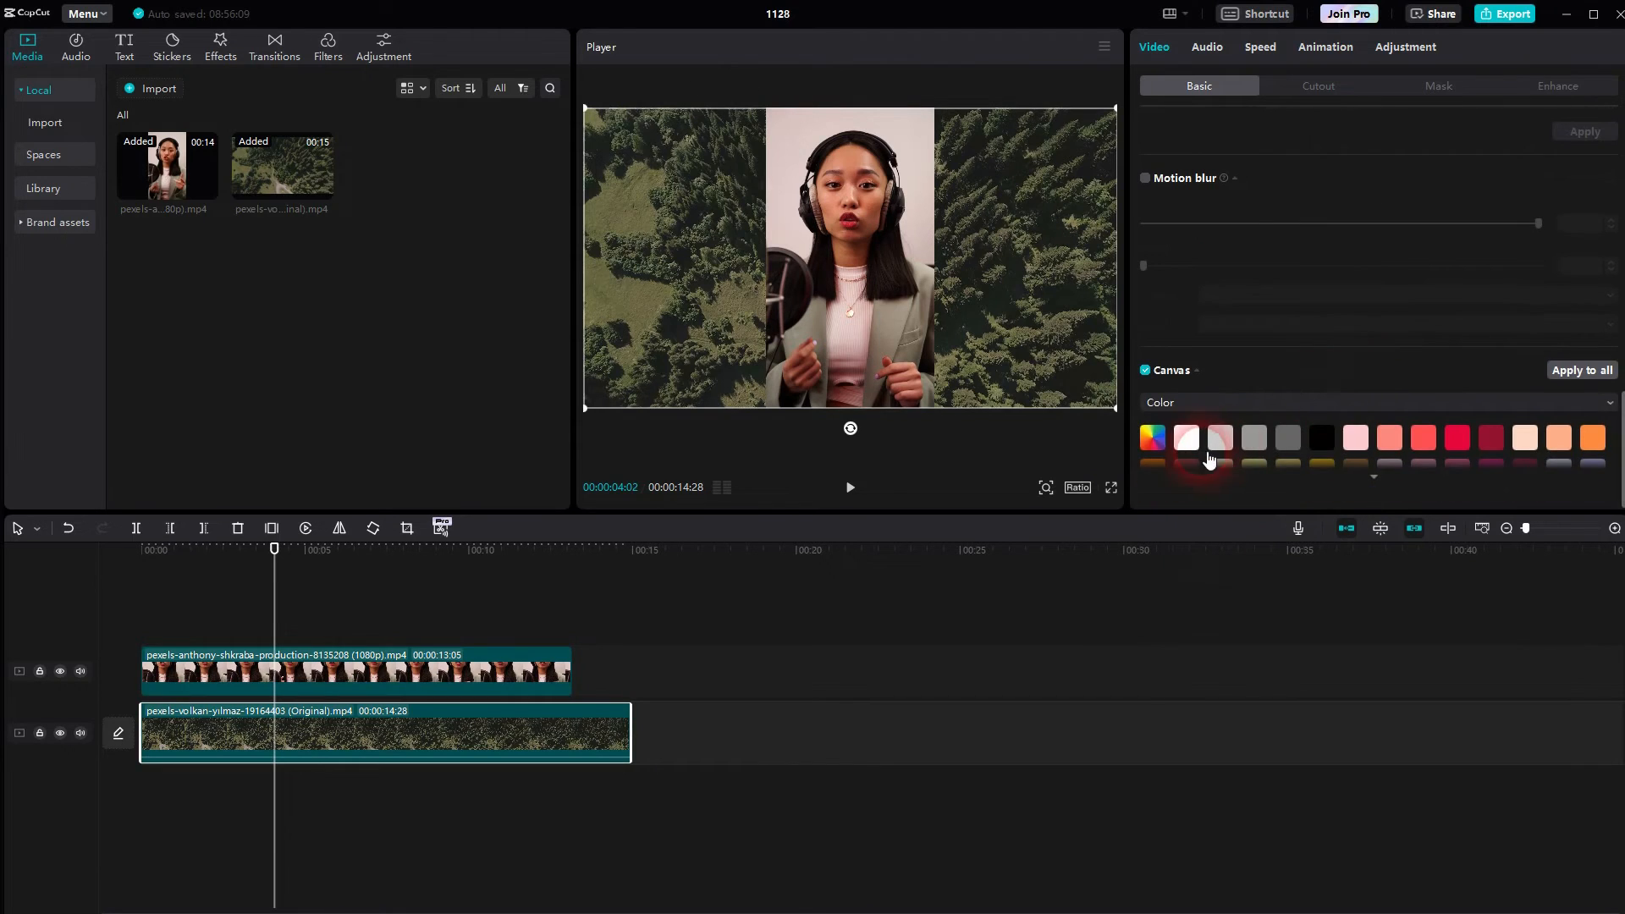
{"action": "left_click", "coordinate": [1186, 438]}
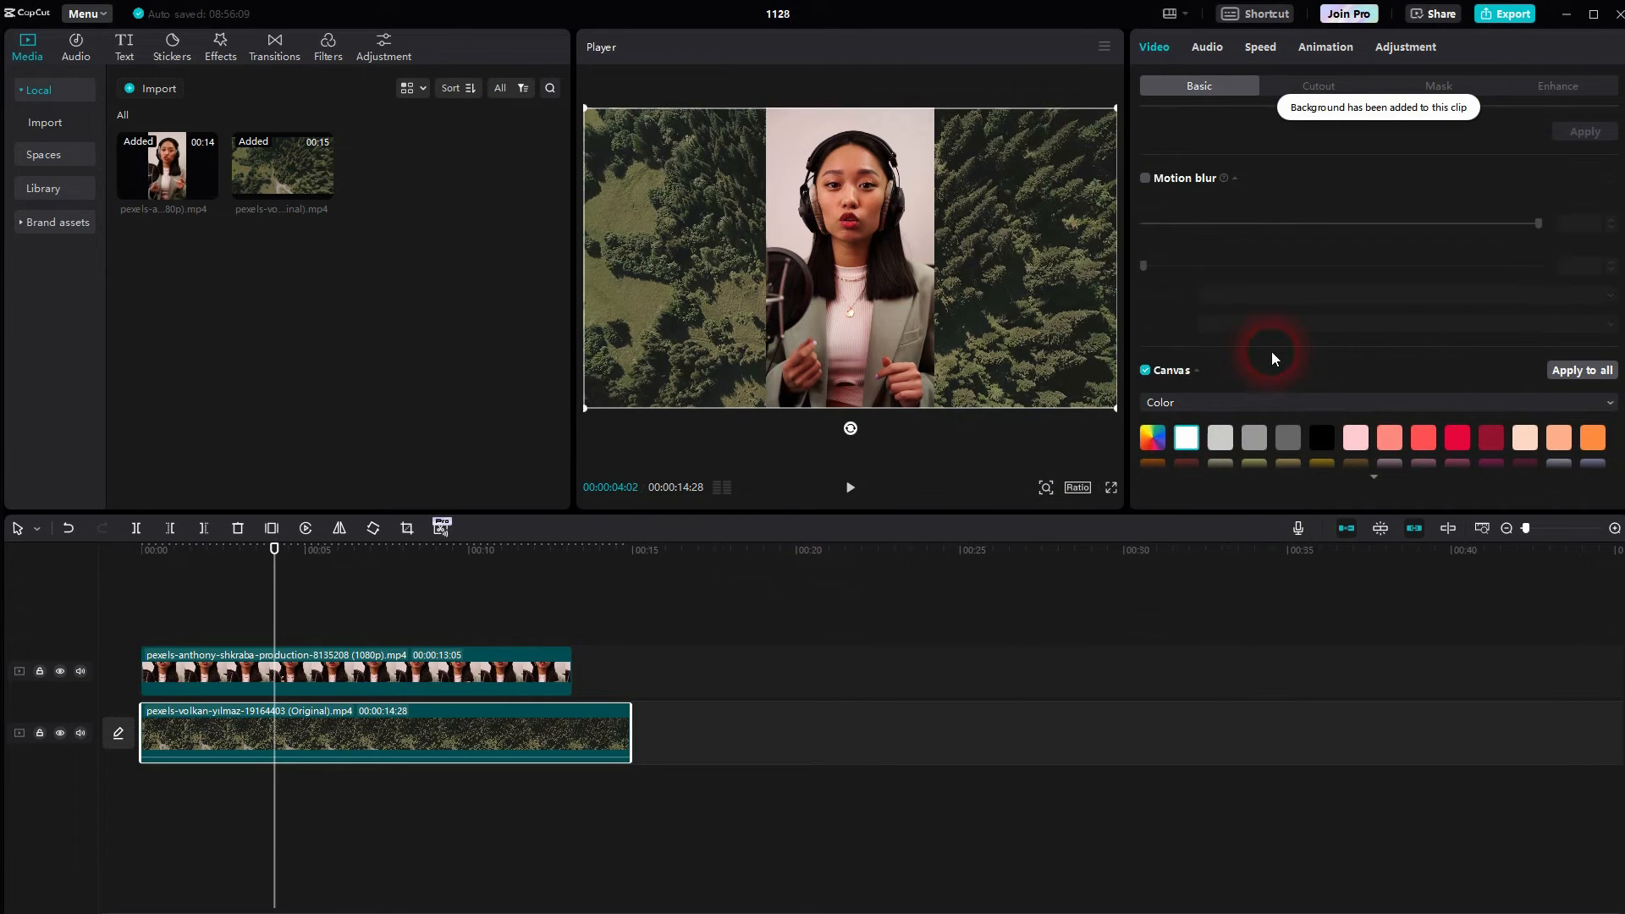
{"action": "mouse_move", "coordinate": [1398, 172]}
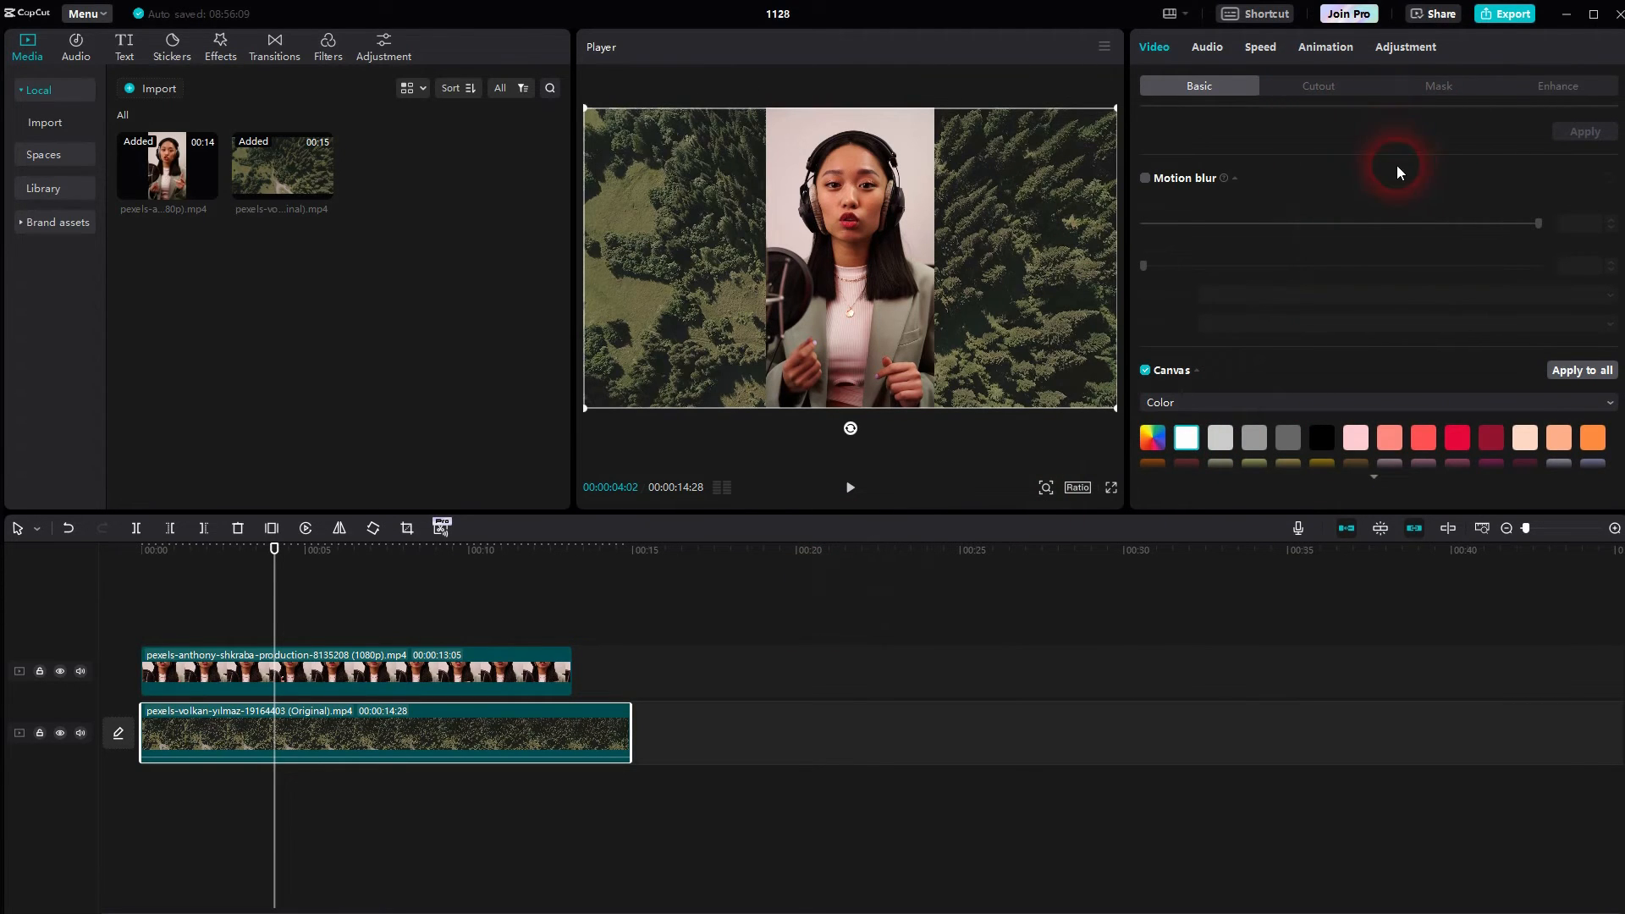